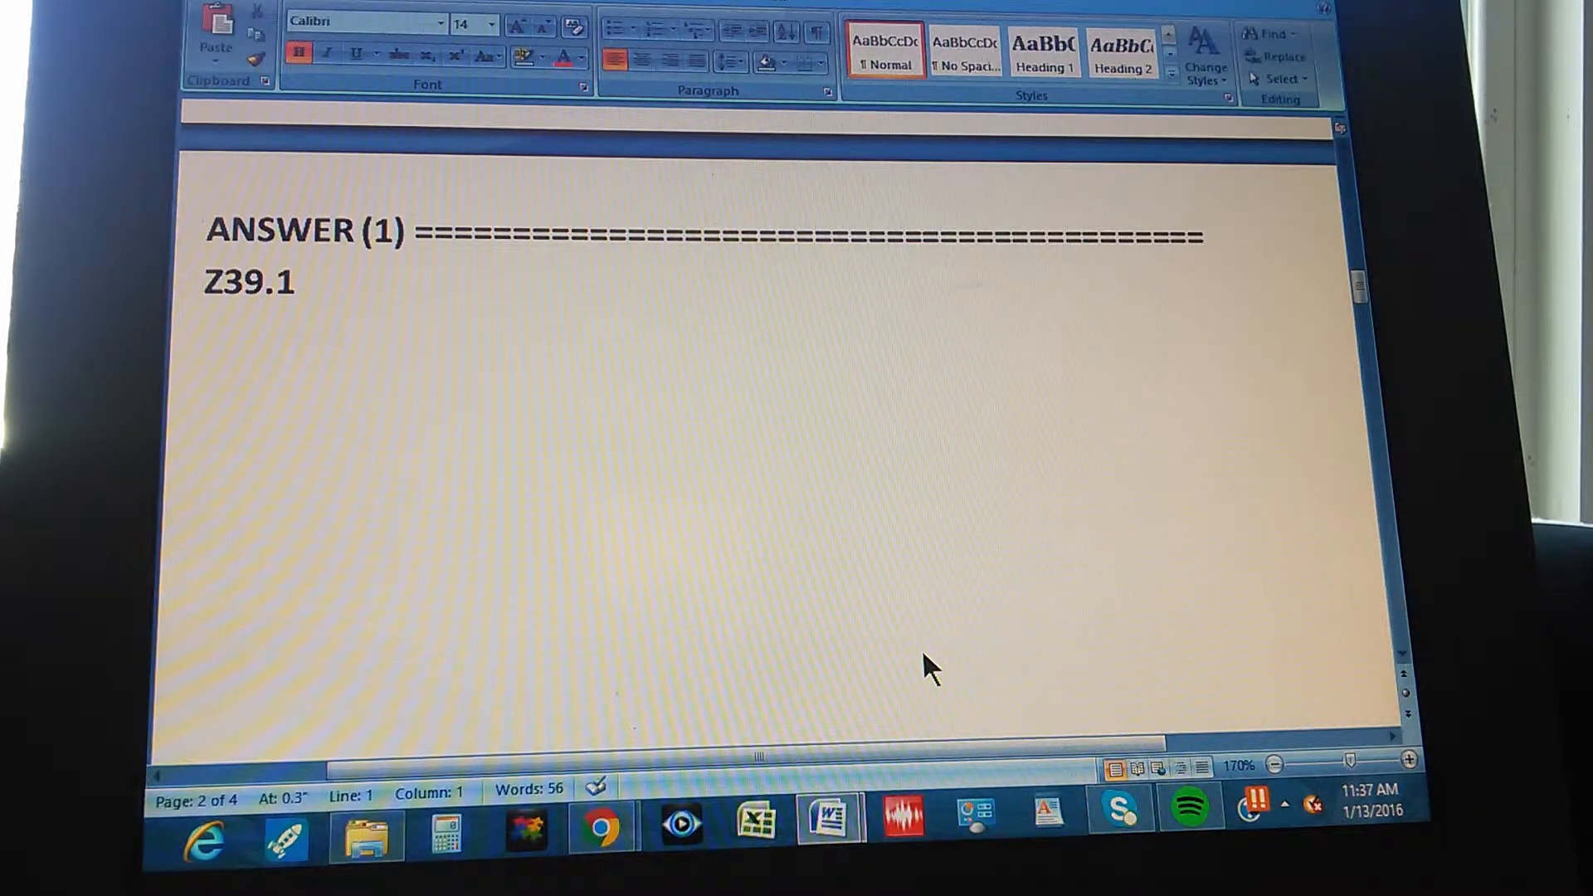
Scroll to page 3 showing the TIPS section on starting with 'lactation' above answer Z39.1
click(209, 231)
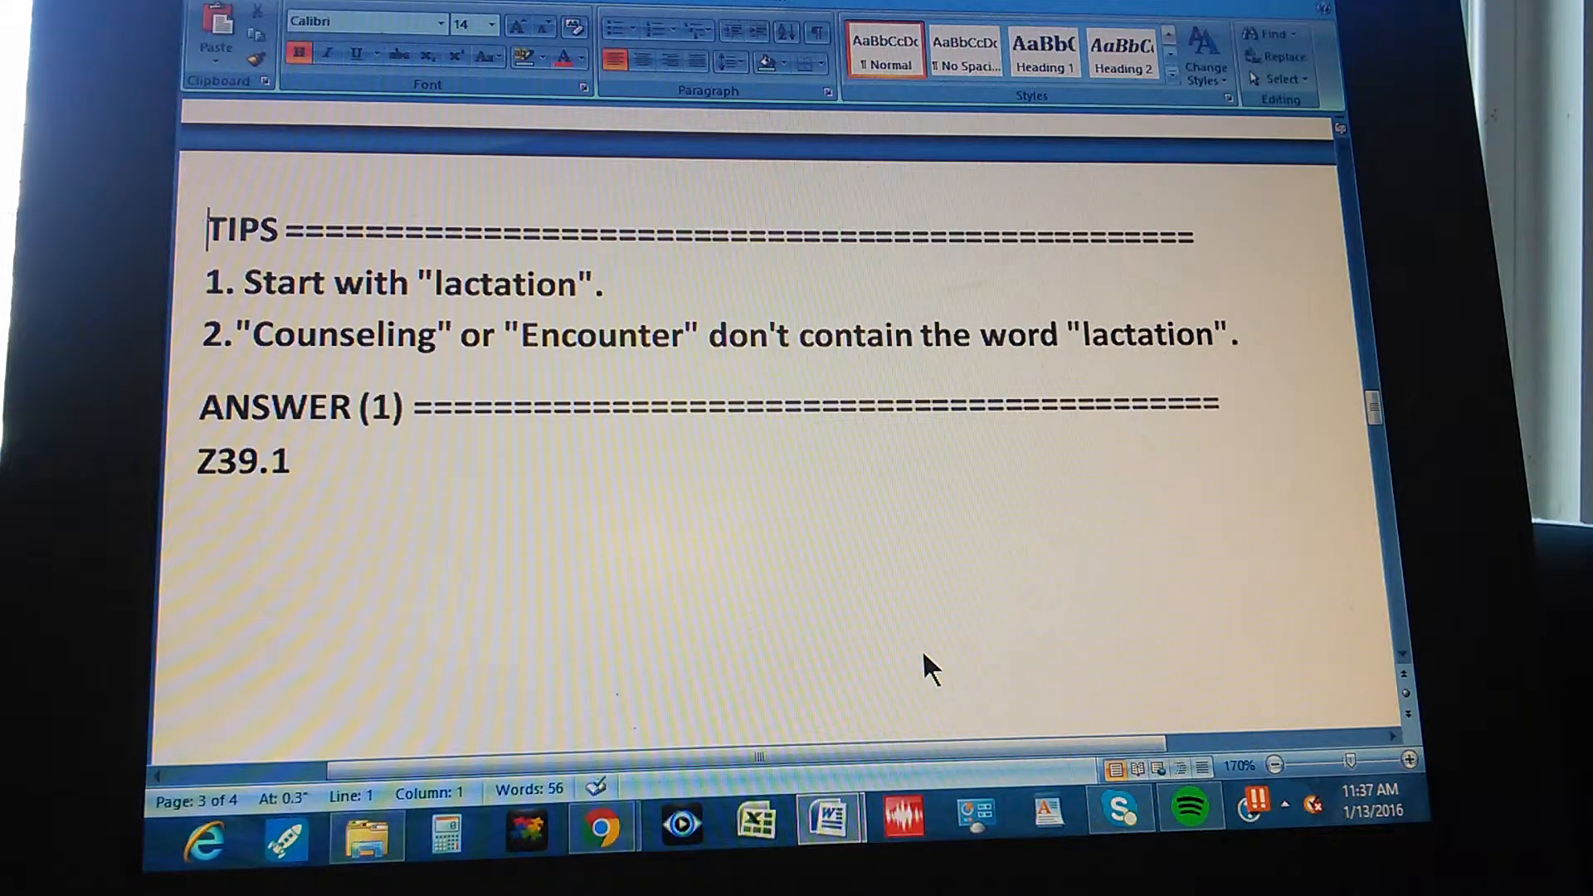
scroll(down, 3)
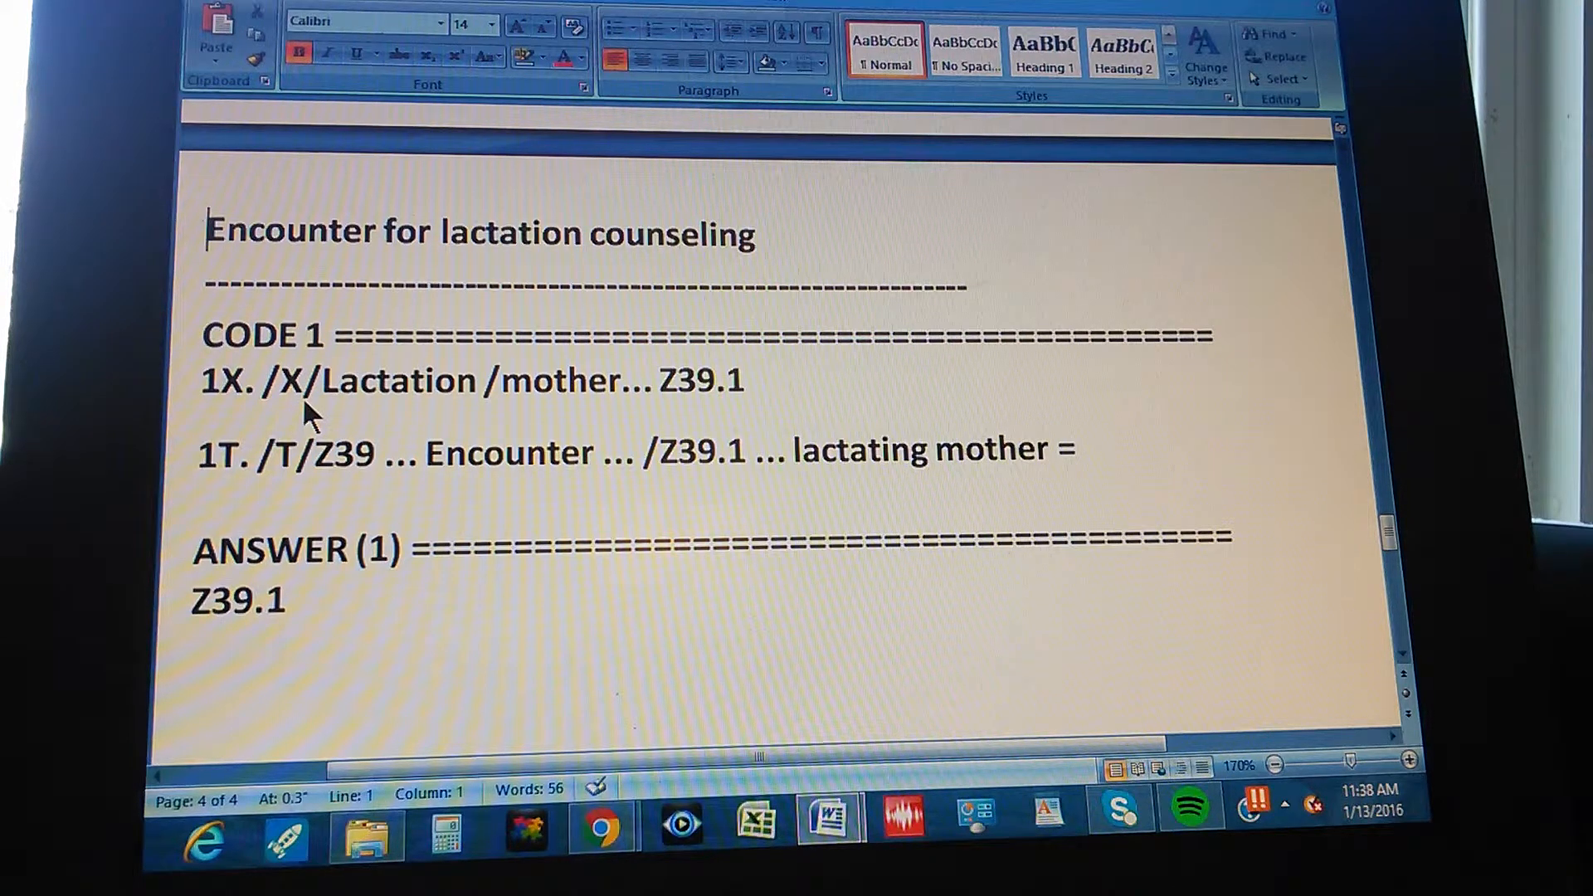
mouse_move(604, 427)
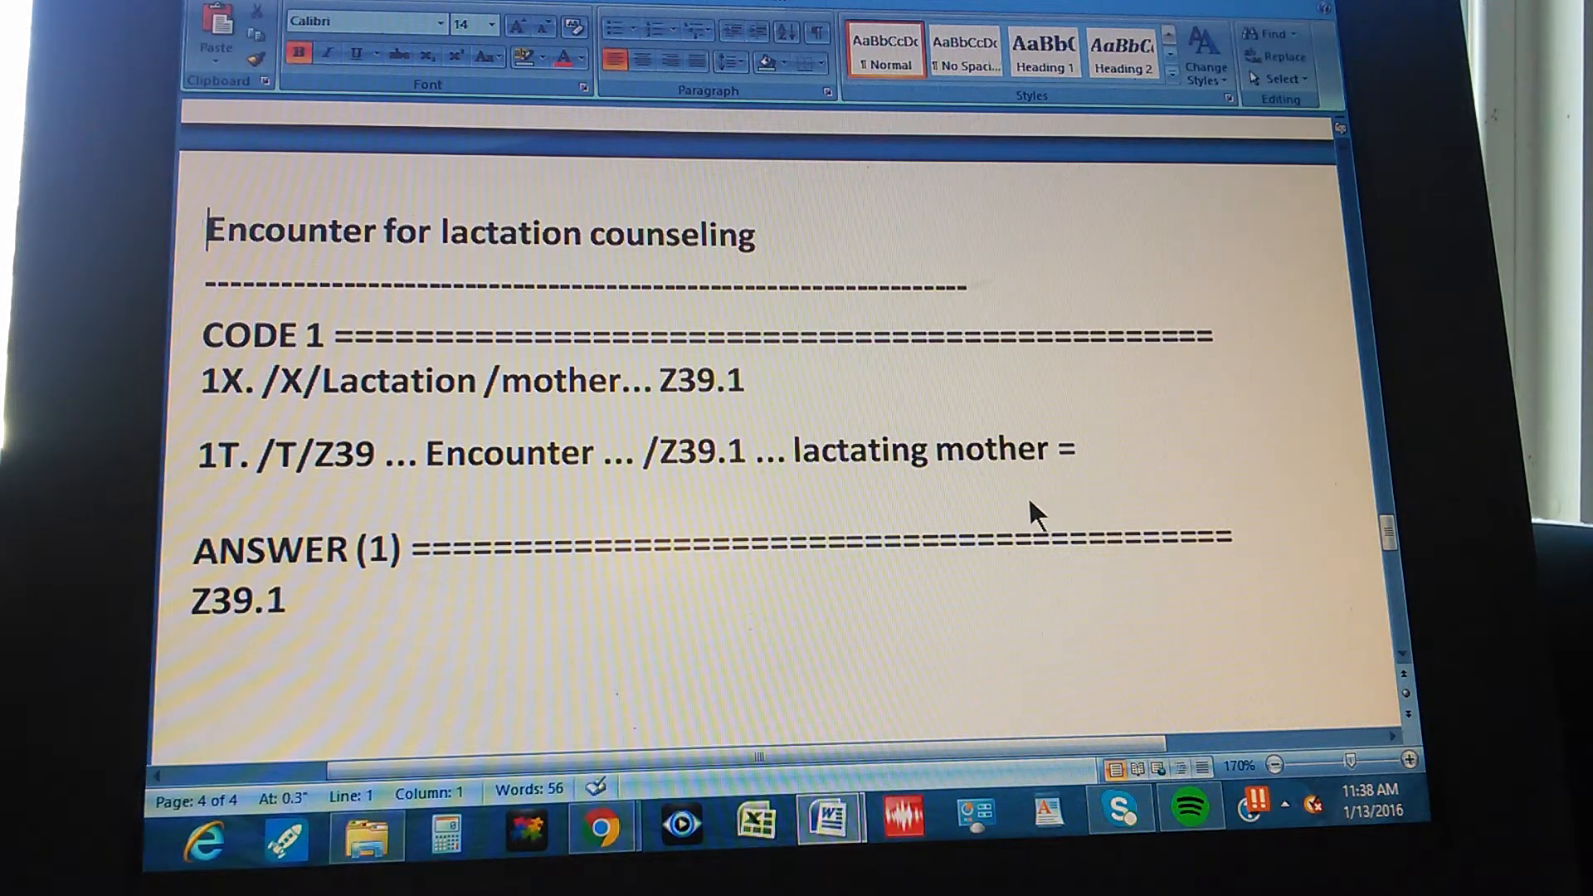
mouse_move(1072, 489)
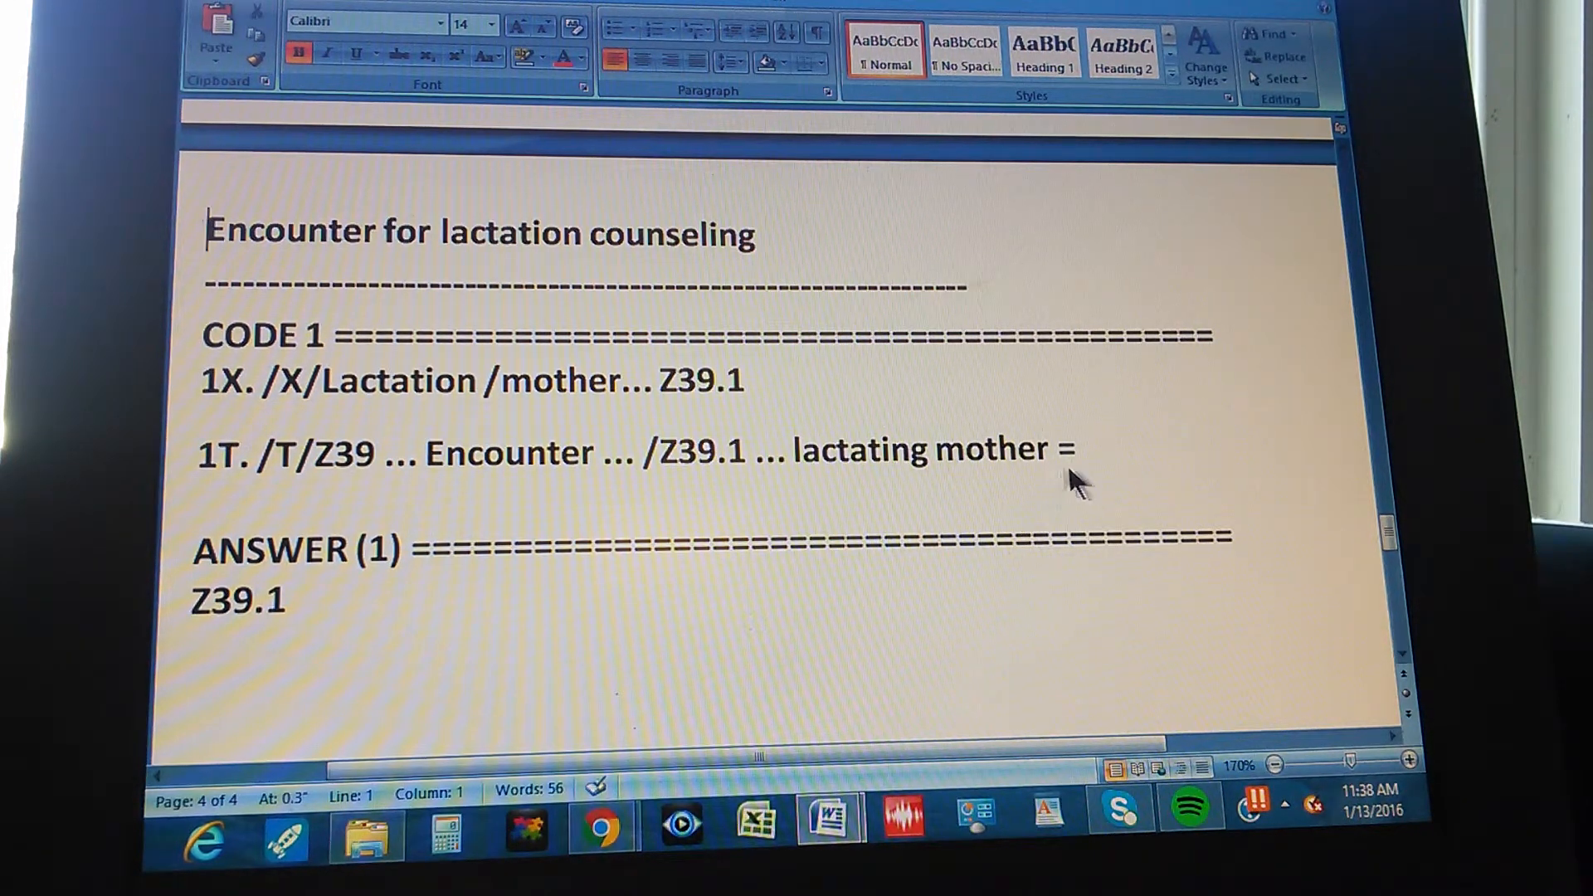